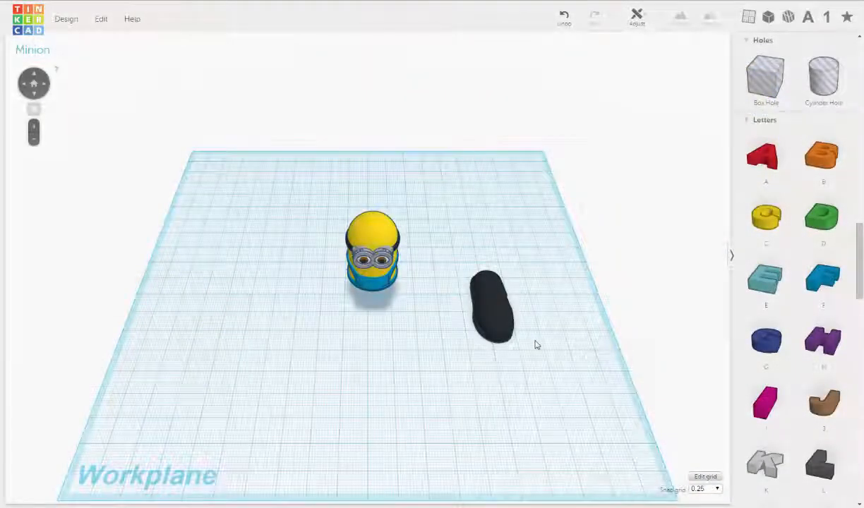
# Step: Frame the Minion and shoe from behind and set the snap grid to 1.0
pyautogui.moveTo(536, 346); pyautogui.dragTo(547, 285)
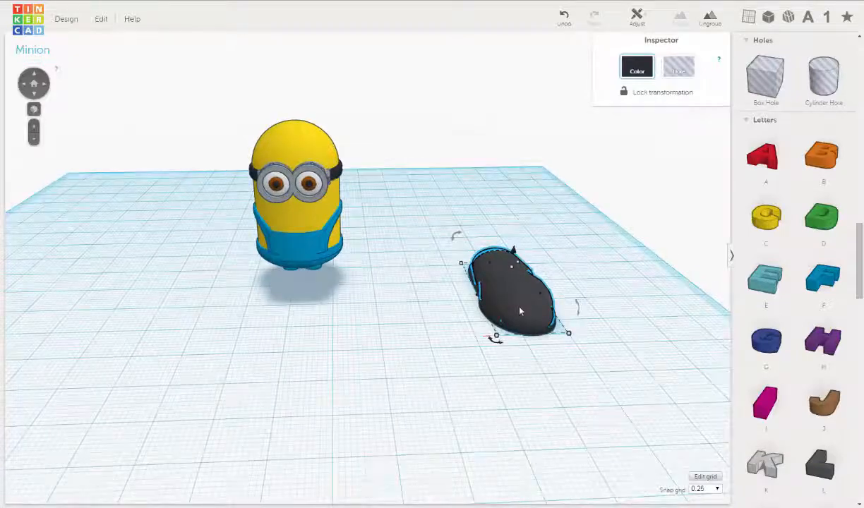
pyautogui.moveTo(512, 325)
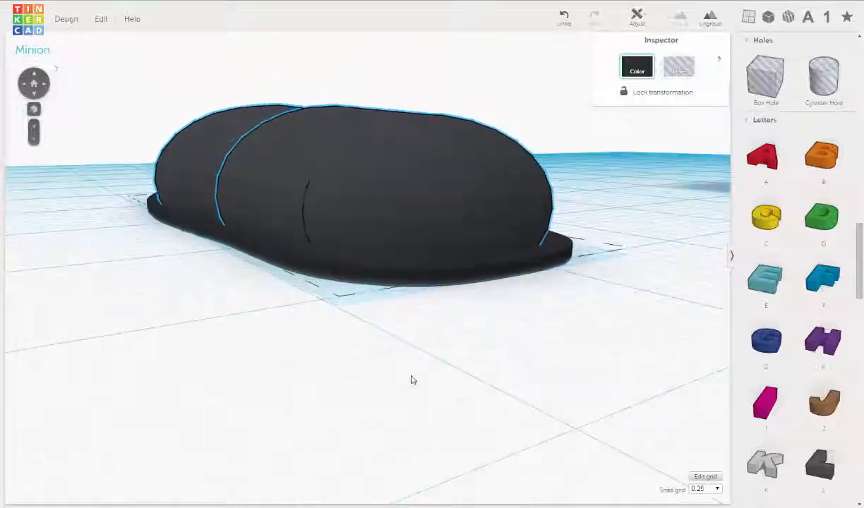
pyautogui.moveTo(413, 380); pyautogui.dragTo(394, 319)
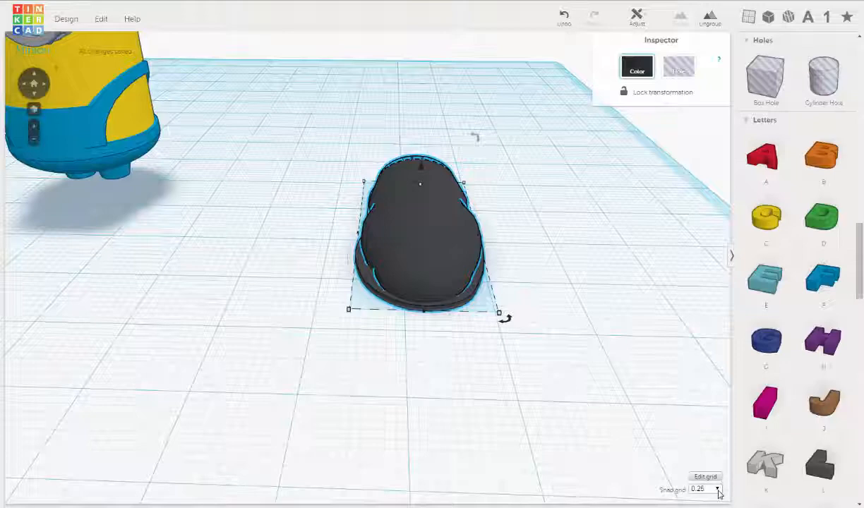
pyautogui.click(718, 489)
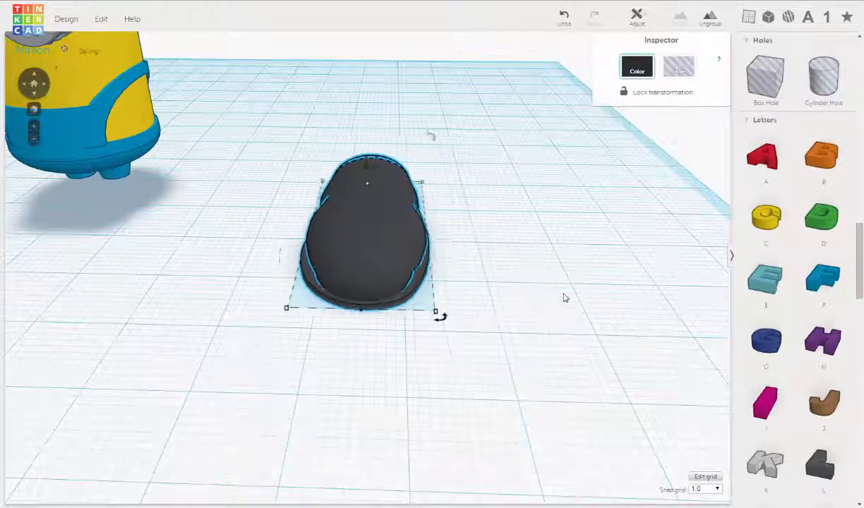
pyautogui.press('Delete')
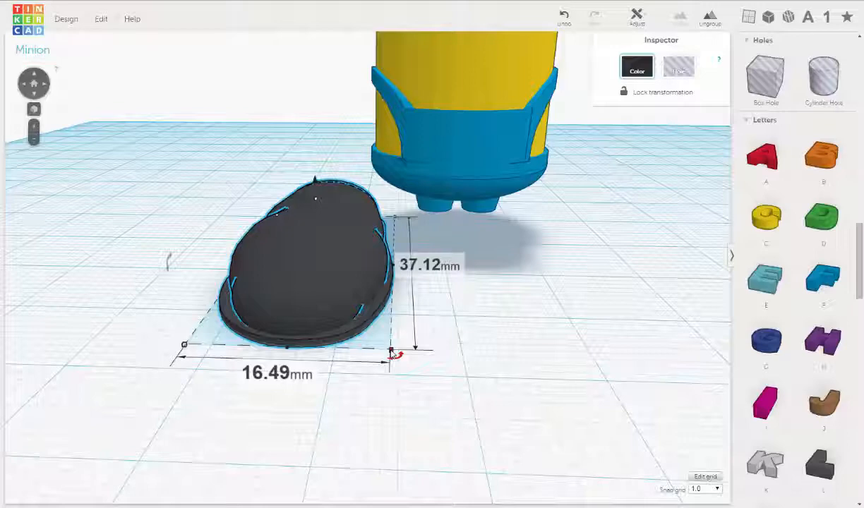
# Step: Shrink the black shoe to about 16.40 mm wide by 36.90 mm long
pyautogui.moveTo(397, 355); pyautogui.dragTo(389, 346)
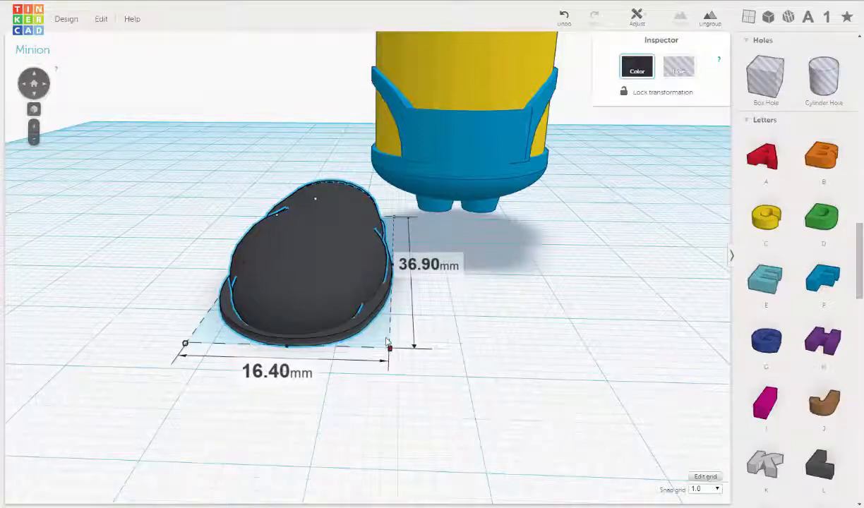
pyautogui.moveTo(387, 346); pyautogui.dragTo(346, 296)
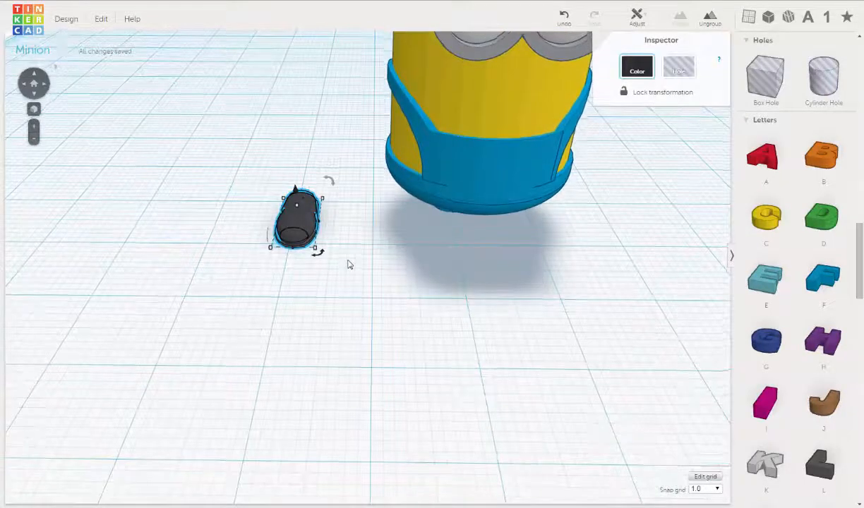
# Step: Slide the black shoe across the workplane until it sits beneath the Minion's left leg
pyautogui.moveTo(297, 219); pyautogui.dragTo(413, 222)
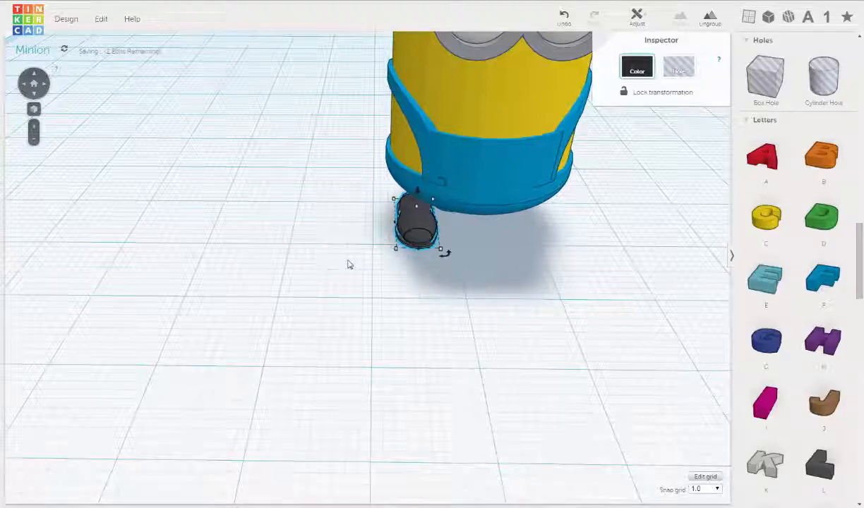
pyautogui.moveTo(417, 223); pyautogui.dragTo(445, 219)
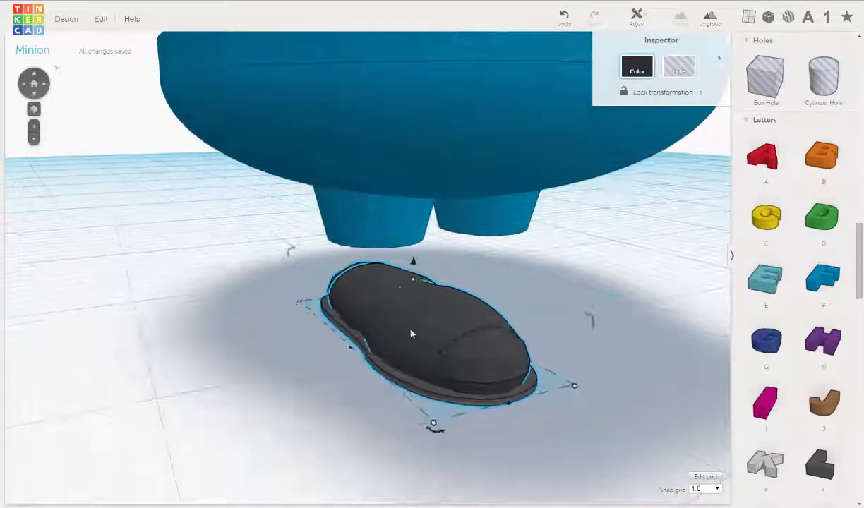
pyautogui.moveTo(413, 333); pyautogui.dragTo(571, 321)
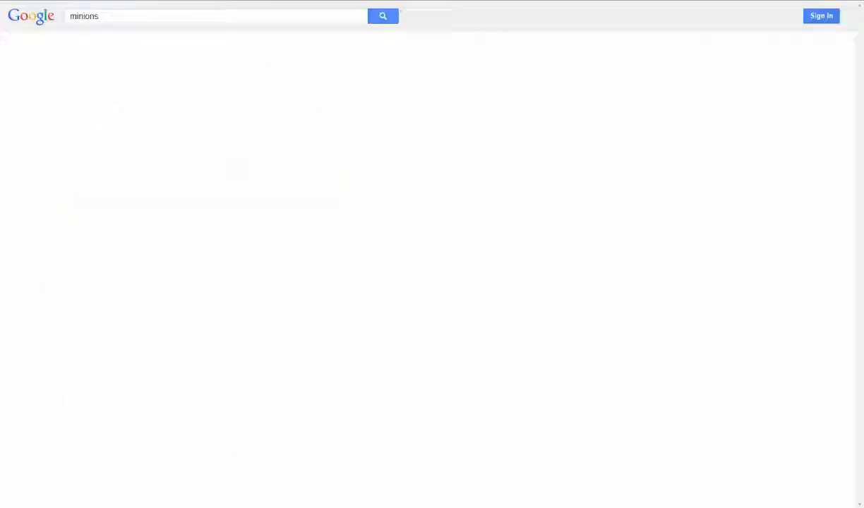
# Step: Enlarge the clipboard-holding Minion picture from the 'minions' image results and browse further results
pyautogui.click(180, 55)
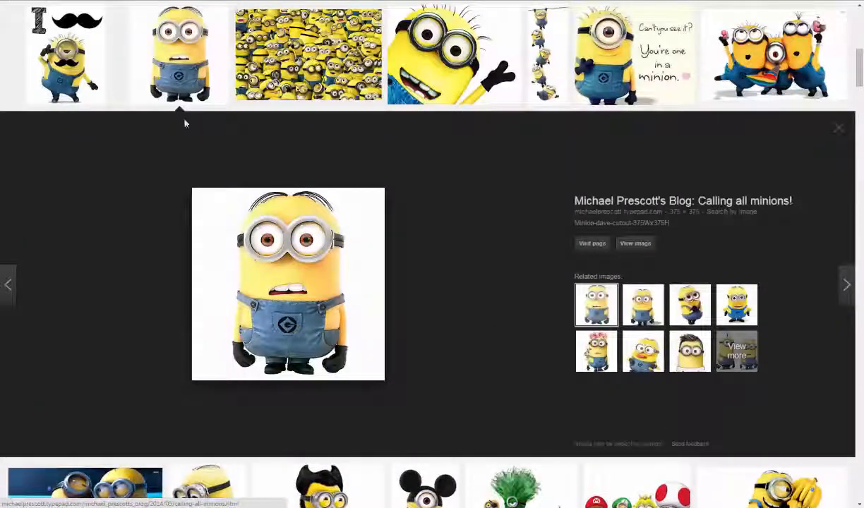
pyautogui.scroll(-3)
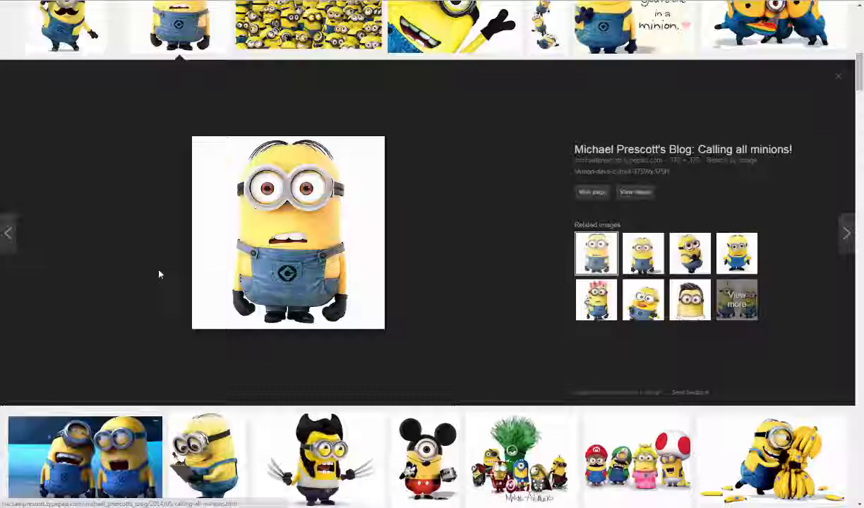
pyautogui.scroll(-3)
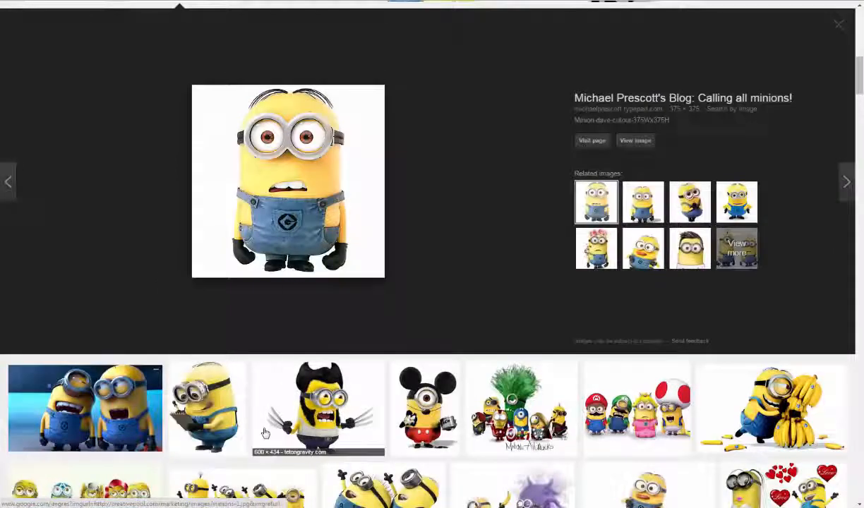
pyautogui.click(207, 410)
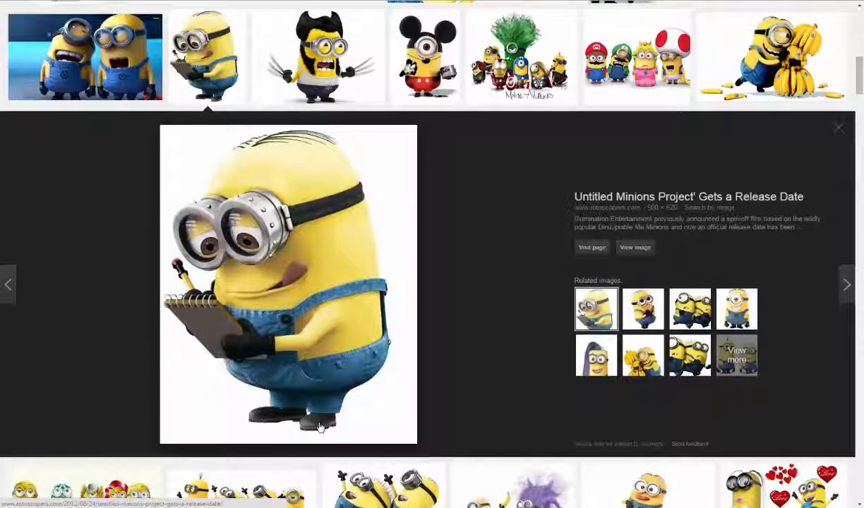
pyautogui.moveTo(264, 426)
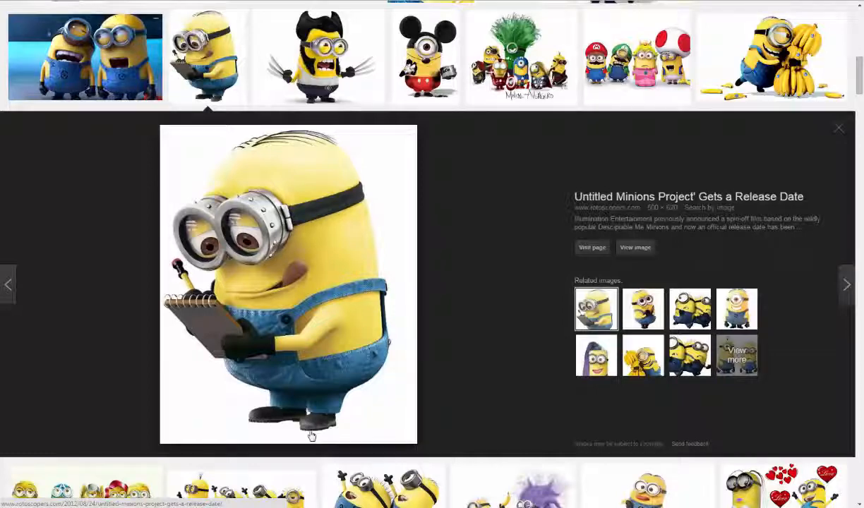
pyautogui.moveTo(282, 424)
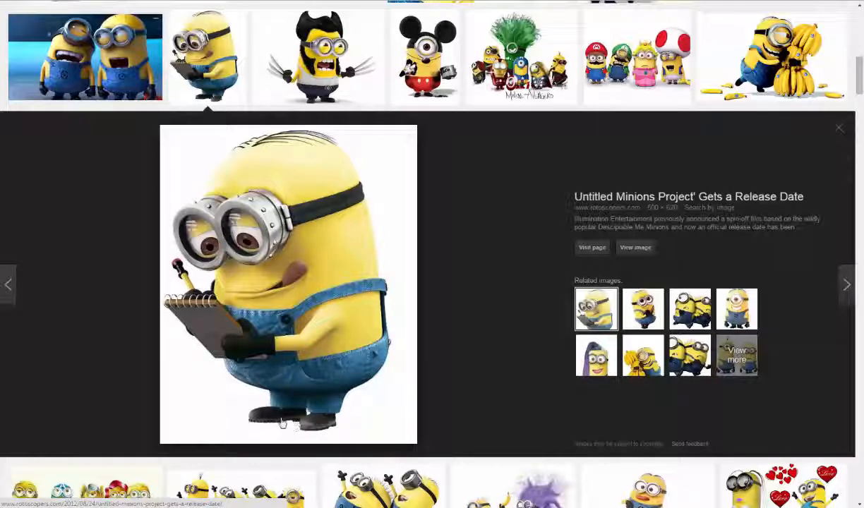
pyautogui.moveTo(311, 440)
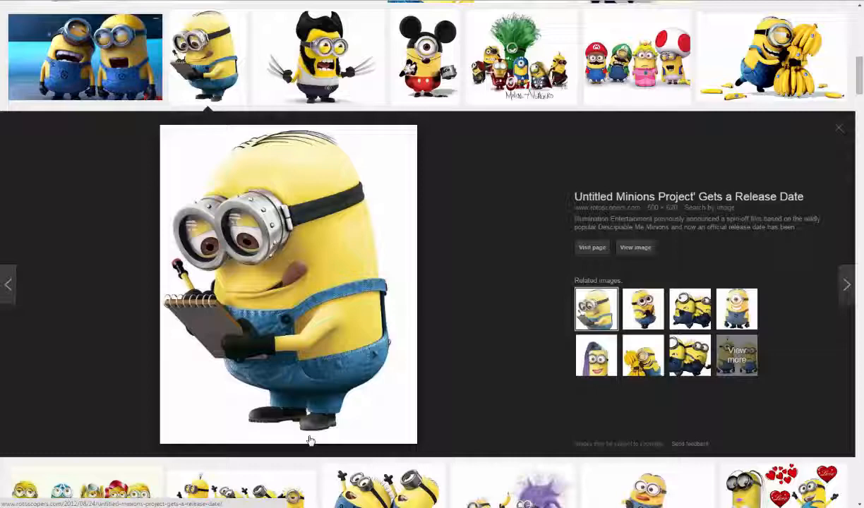
pyautogui.moveTo(352, 435)
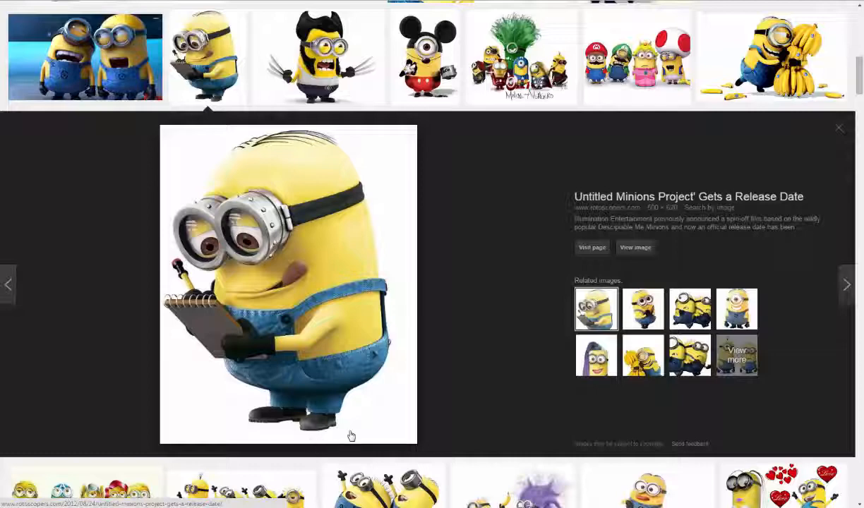
pyautogui.moveTo(385, 410)
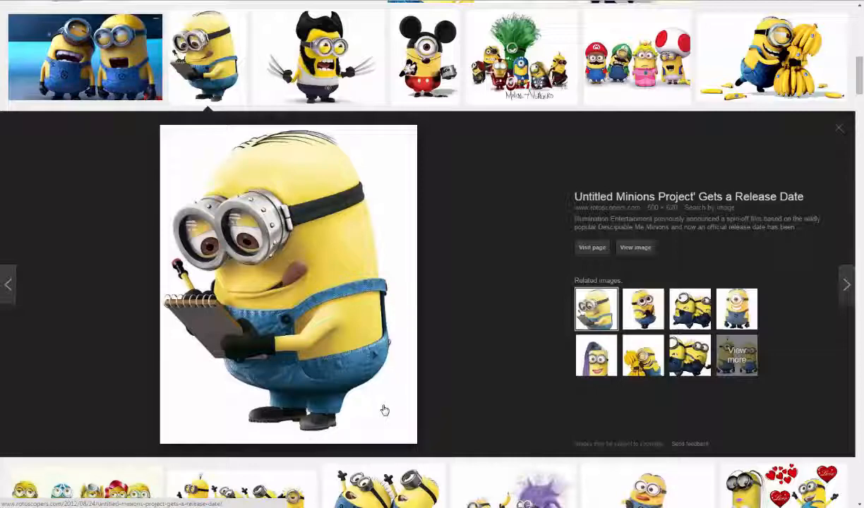
pyautogui.moveTo(379, 400)
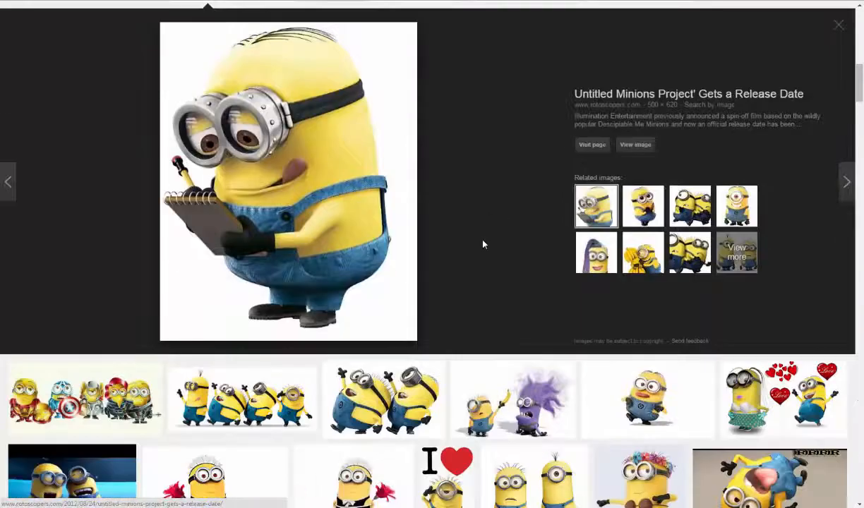
pyautogui.scroll(-3)
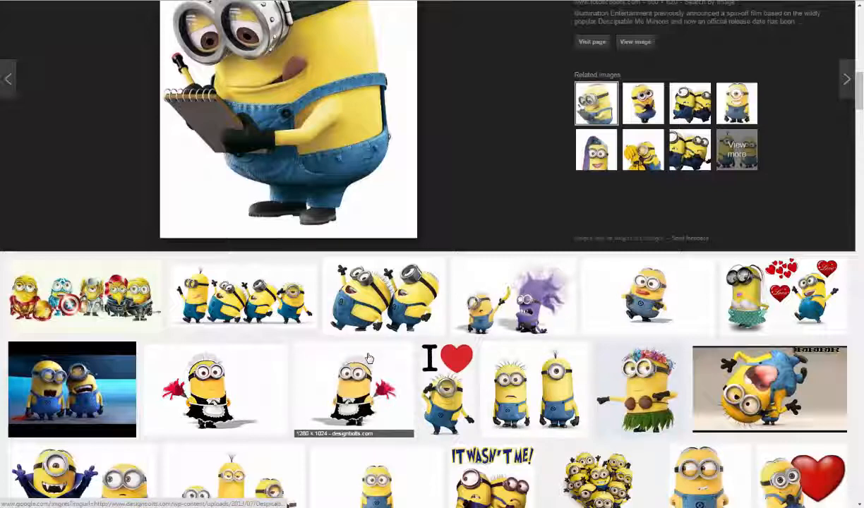
pyautogui.moveTo(367, 316)
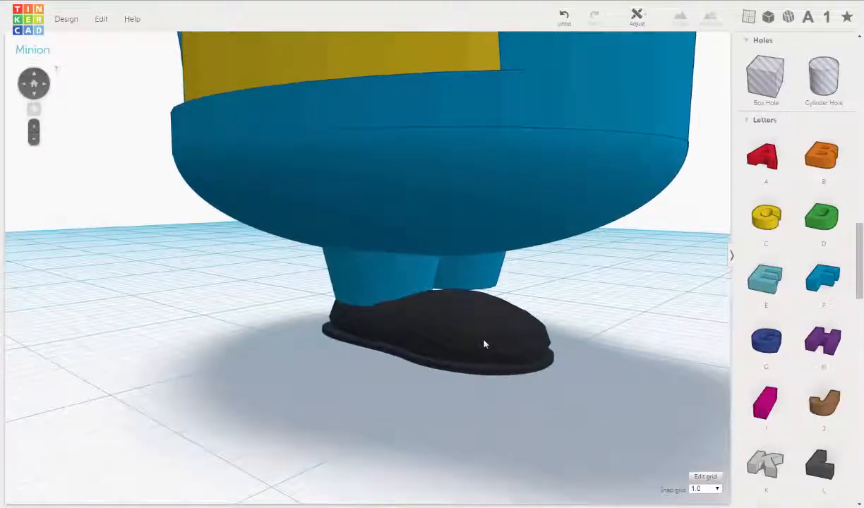
# Step: Nudge the black shoe so it lines up snugly under the Minion's left leg
pyautogui.click(483, 344)
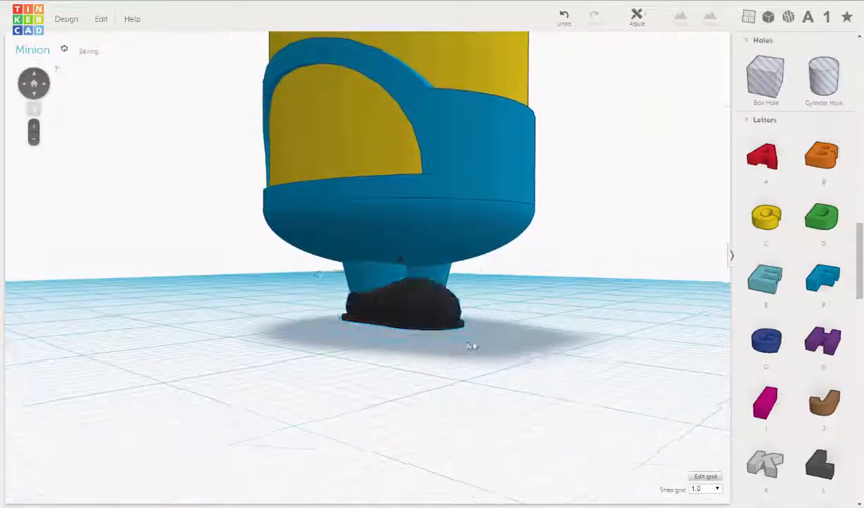
pyautogui.moveTo(473, 346); pyautogui.dragTo(475, 340)
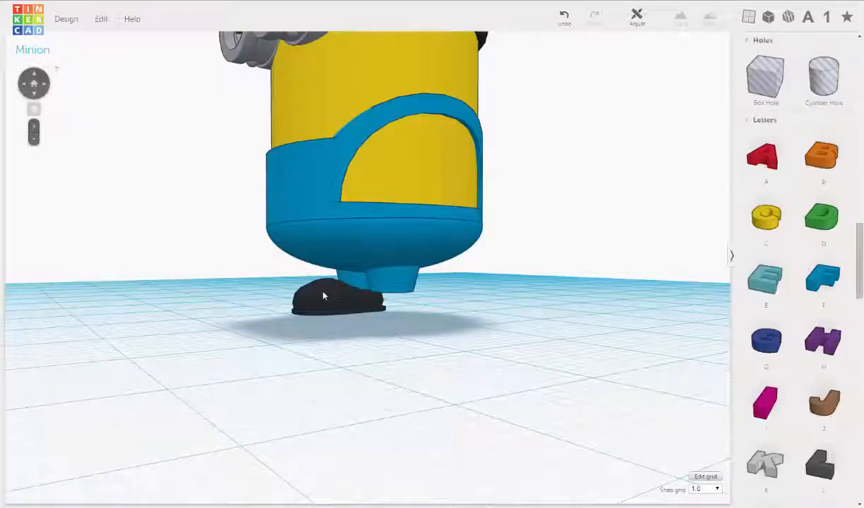
pyautogui.click(332, 296)
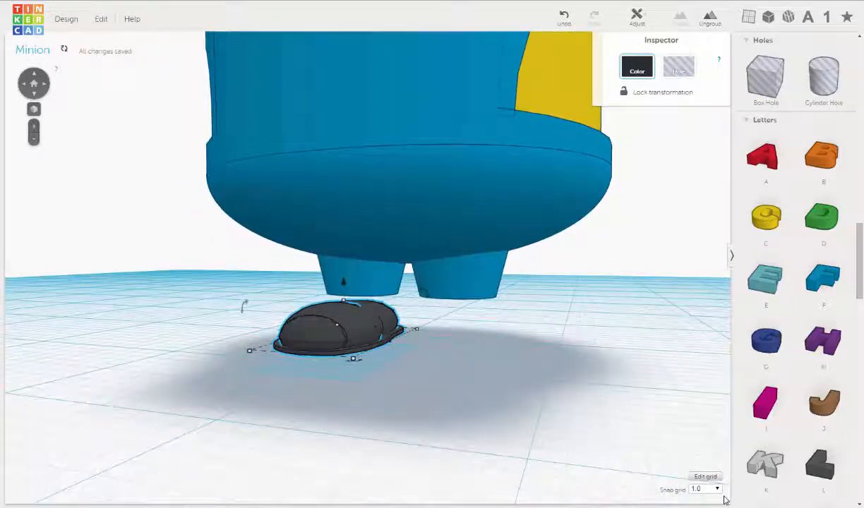
# Step: Try finer snap grid values from the Snap grid dropdown
pyautogui.click(705, 489)
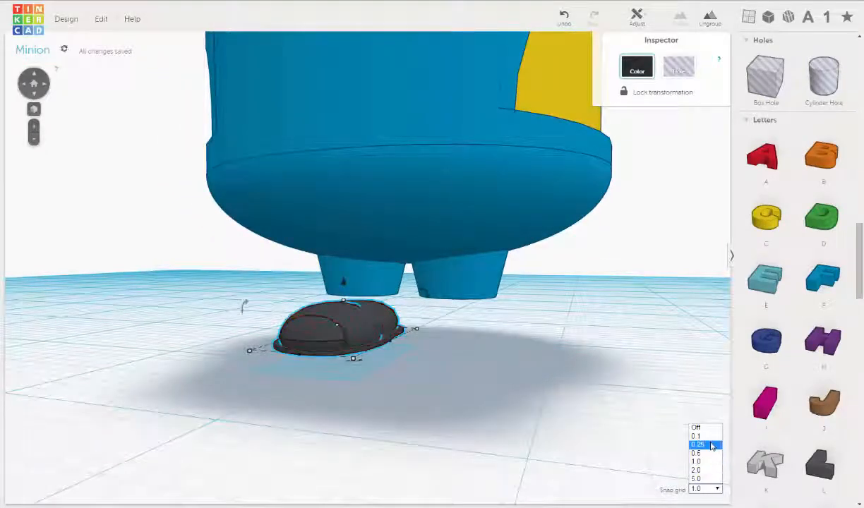
pyautogui.click(696, 453)
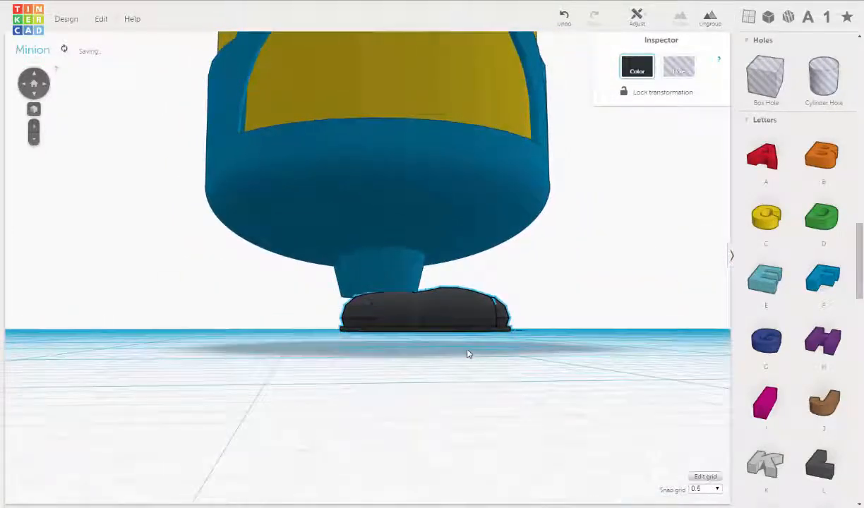
pyautogui.click(705, 489)
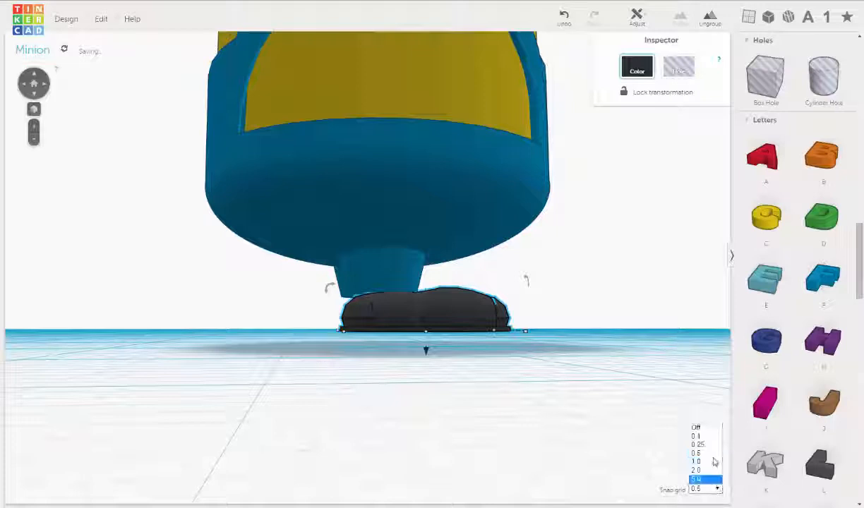
pyautogui.click(698, 462)
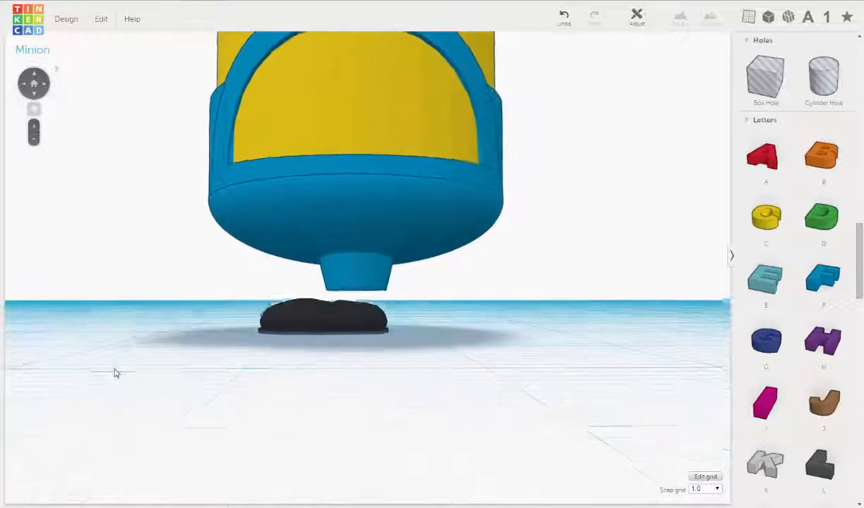
# Step: View the shoe from above and set the snap grid to 0.25
pyautogui.moveTo(117, 373); pyautogui.dragTo(456, 405)
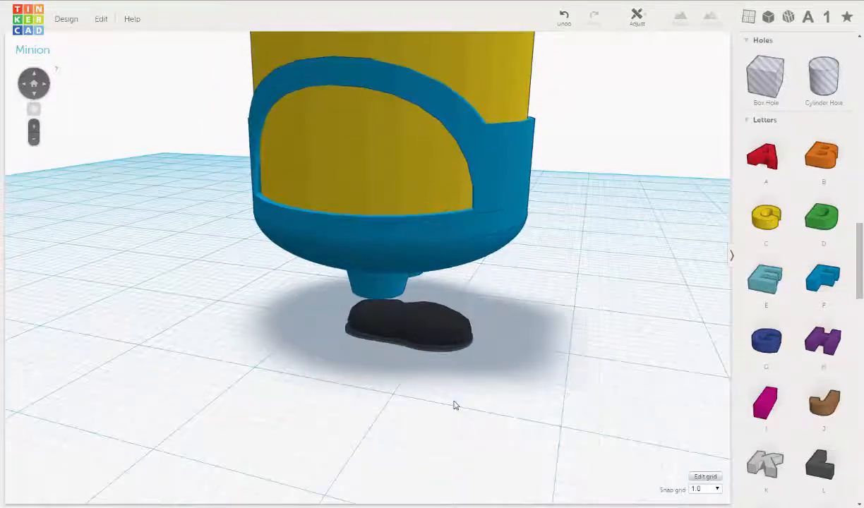
pyautogui.click(408, 323)
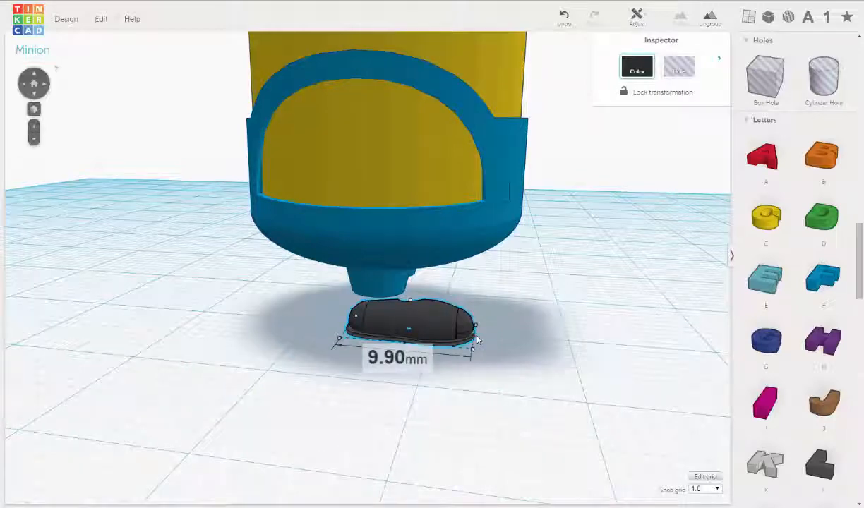
pyautogui.click(703, 489)
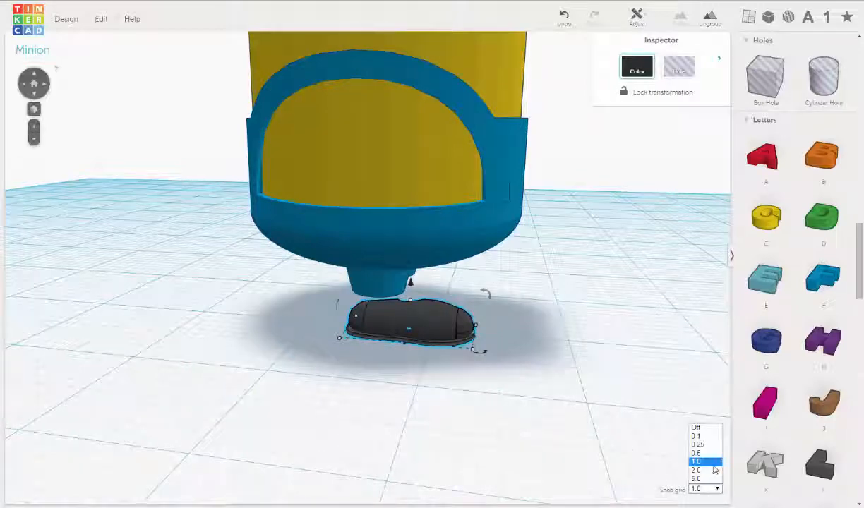
pyautogui.click(697, 453)
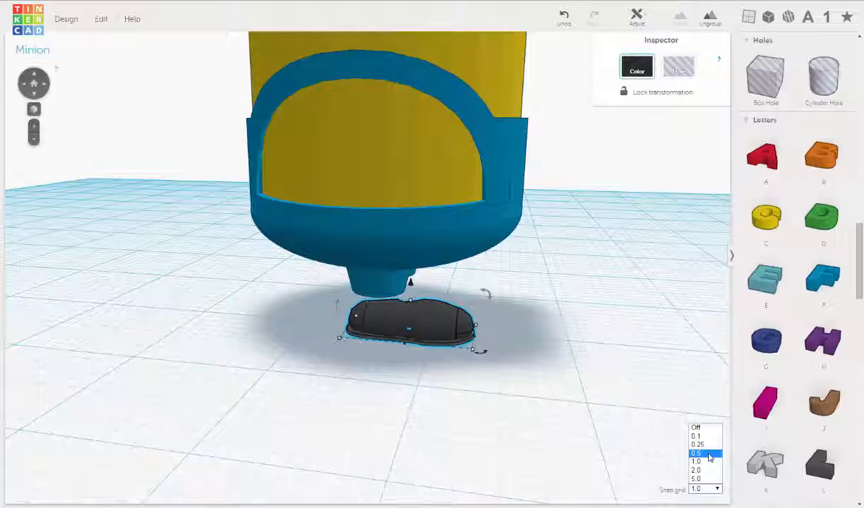
pyautogui.click(698, 444)
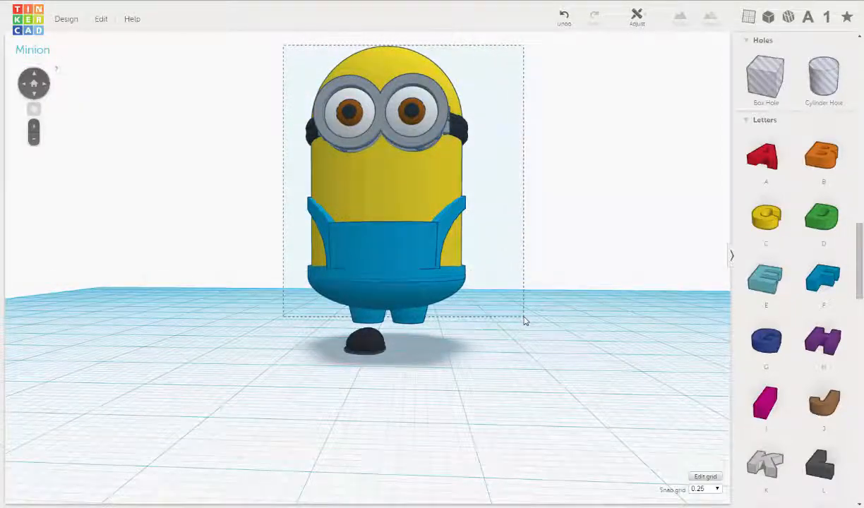
# Step: Raise the whole Minion about 3.25 mm so its left leg rests on the black shoe
pyautogui.click(413, 196)
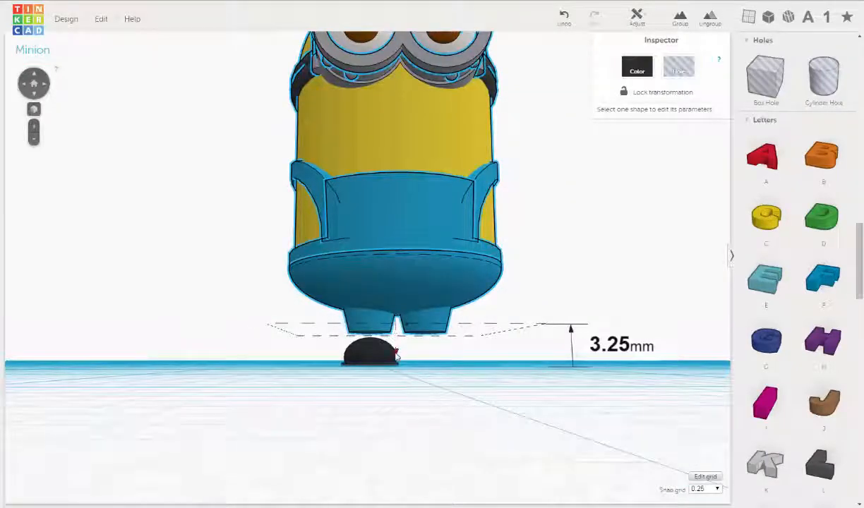
pyautogui.moveTo(396, 346); pyautogui.dragTo(395, 363)
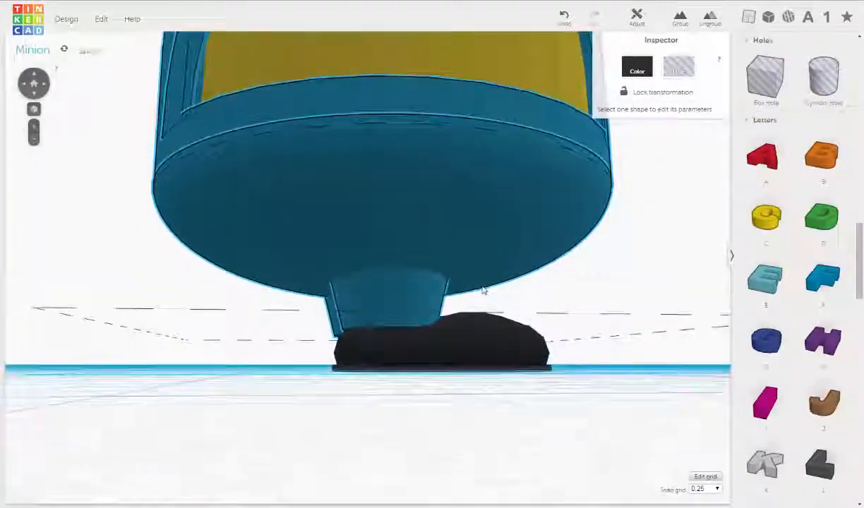
pyautogui.moveTo(484, 290); pyautogui.dragTo(395, 318)
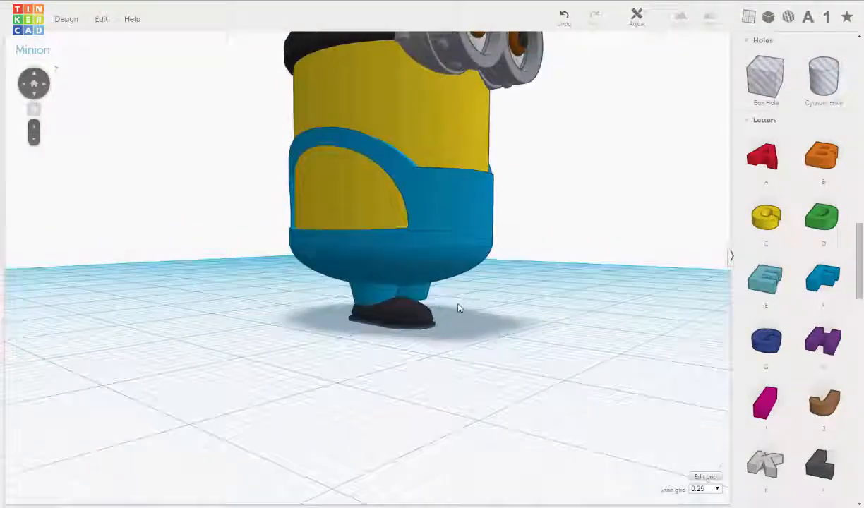
pyautogui.click(389, 311)
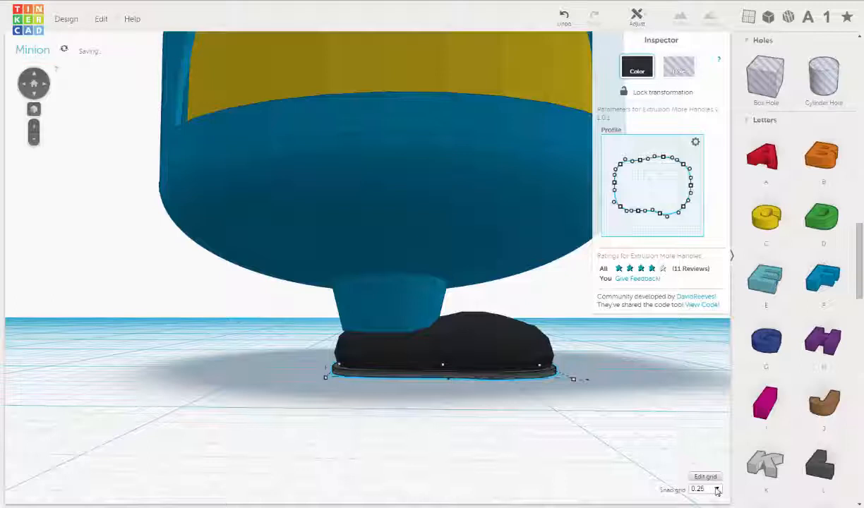
# Step: Thicken the black shoe upward from its sole so it hugs the Minion's leg
pyautogui.click(718, 489)
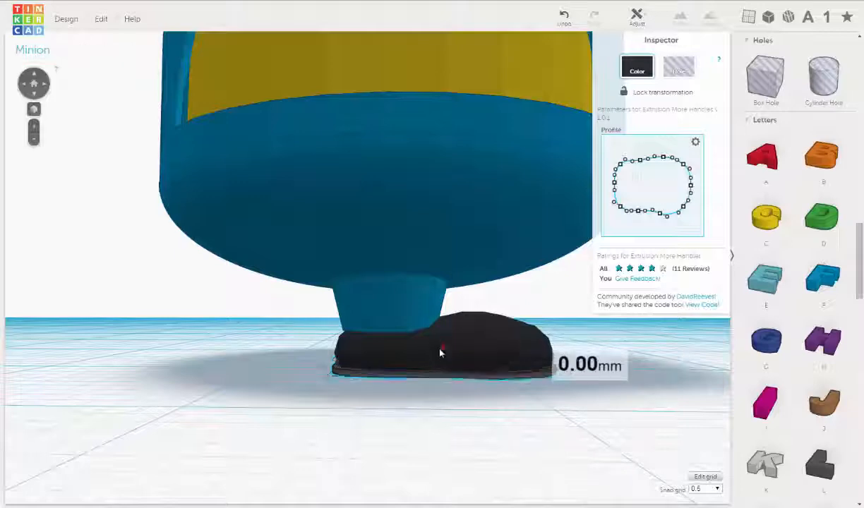
pyautogui.moveTo(441, 353); pyautogui.dragTo(445, 367)
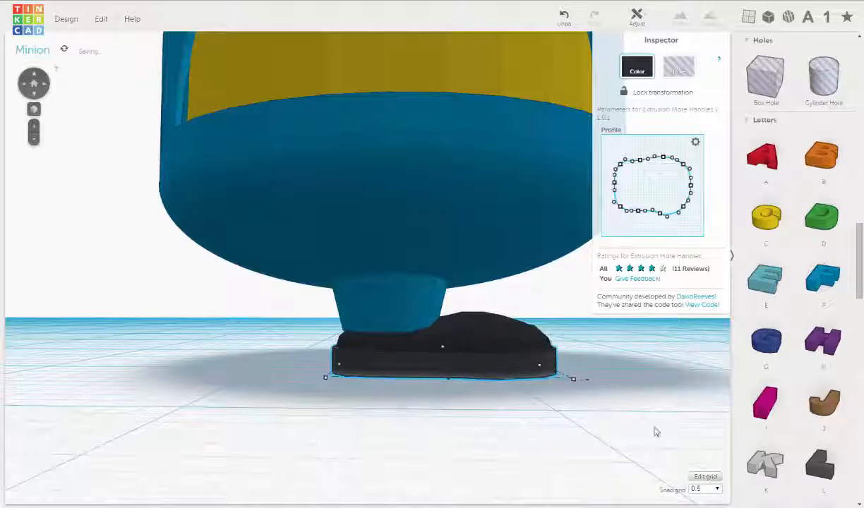
pyautogui.click(706, 488)
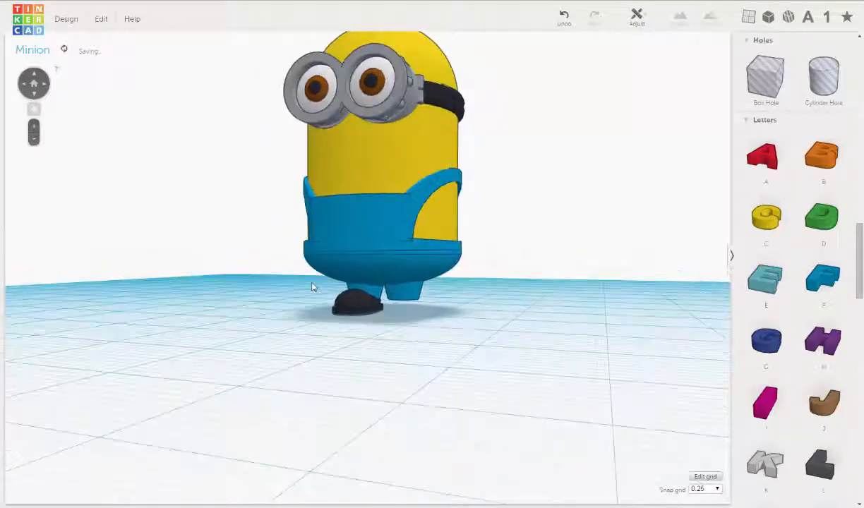
# Step: Raise the Minion about 1.75 mm so its leg sits on the thickened shoe
pyautogui.moveTo(314, 286); pyautogui.dragTo(265, 288)
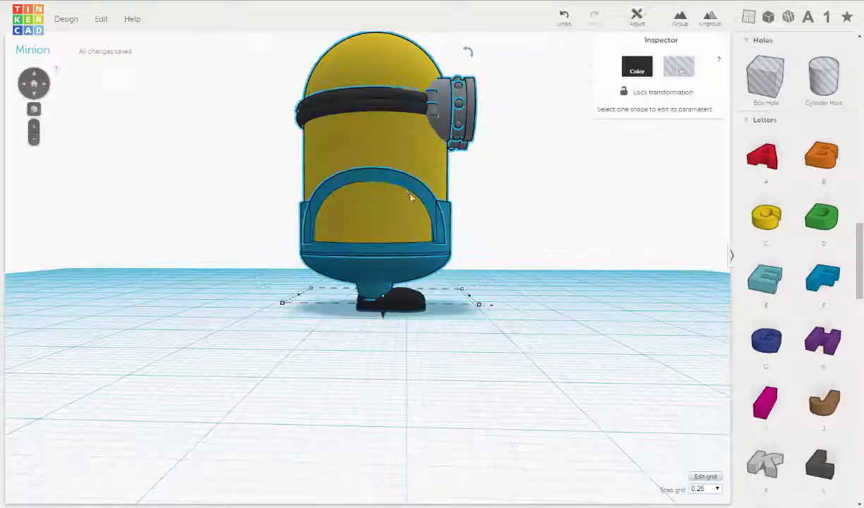
pyautogui.moveTo(405, 300); pyautogui.dragTo(384, 315)
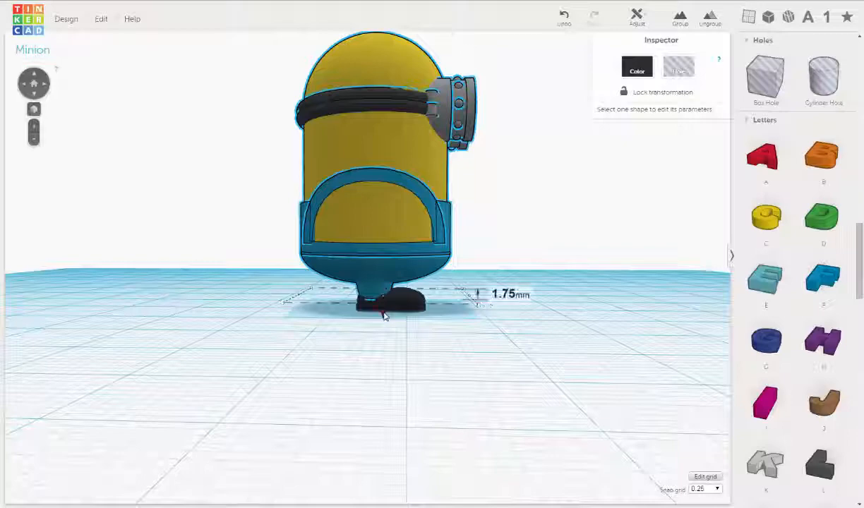
pyautogui.click(422, 334)
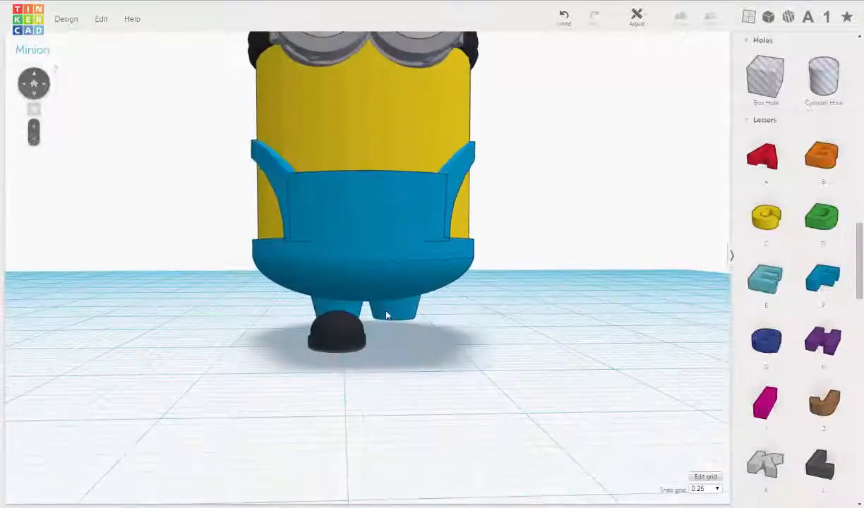
# Step: Fine-tune the black shoe's fit under the Minion's left leg
pyautogui.moveTo(385, 316); pyautogui.dragTo(324, 332)
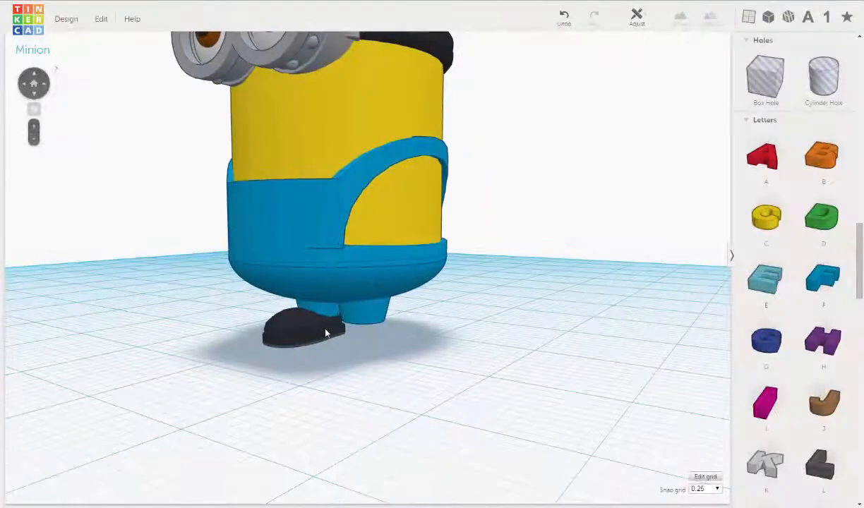
pyautogui.click(304, 336)
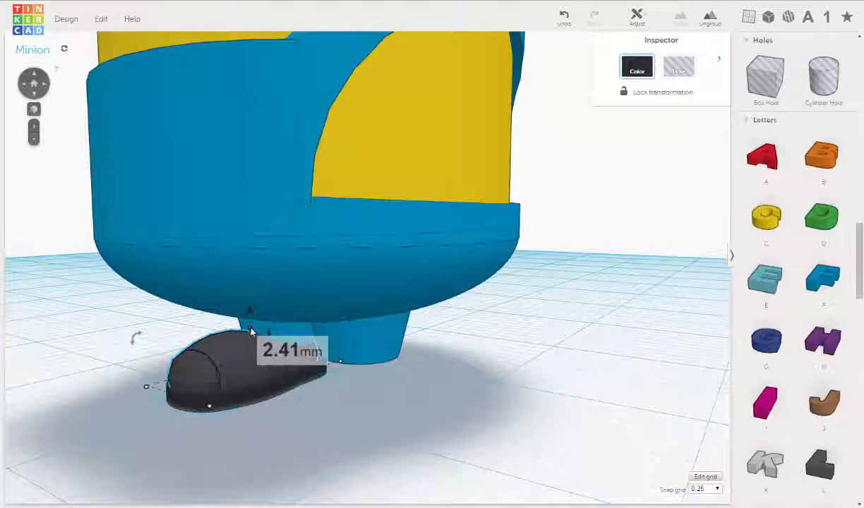
pyautogui.moveTo(250, 332); pyautogui.dragTo(250, 337)
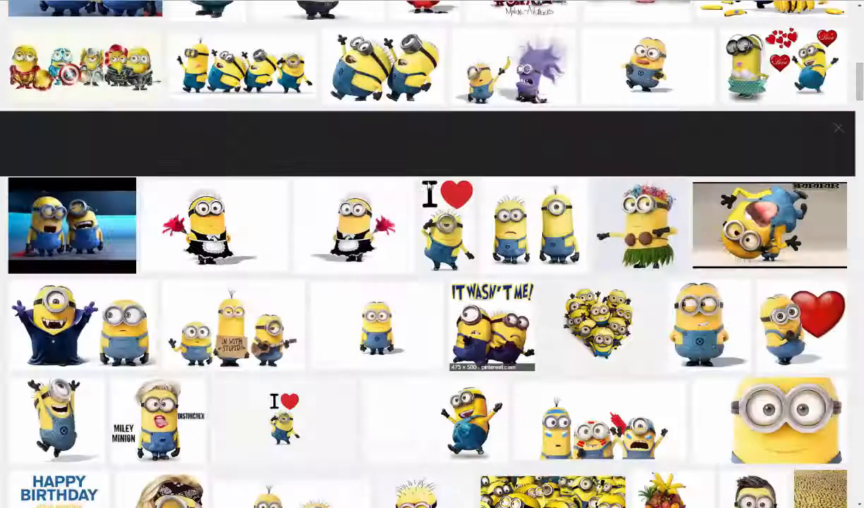
# Step: Preview enlarged walking-Minion reference pictures in Google Images to check their shoes
pyautogui.click(384, 67)
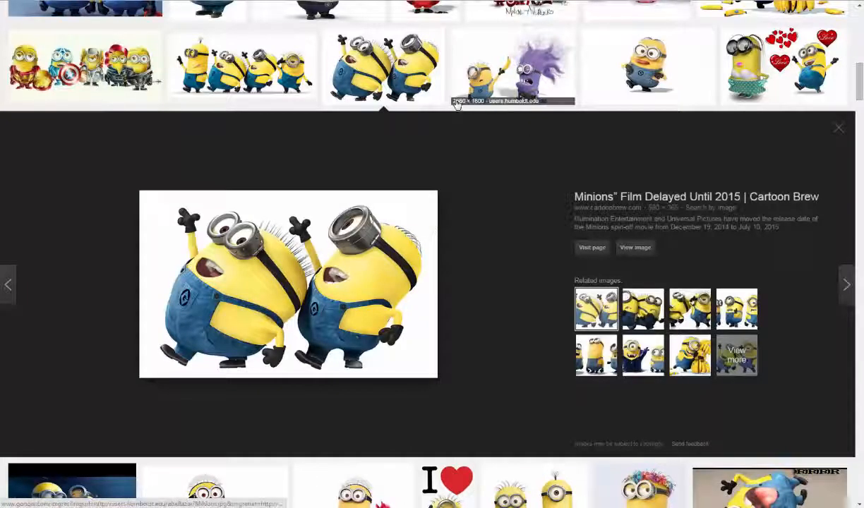
pyautogui.click(647, 67)
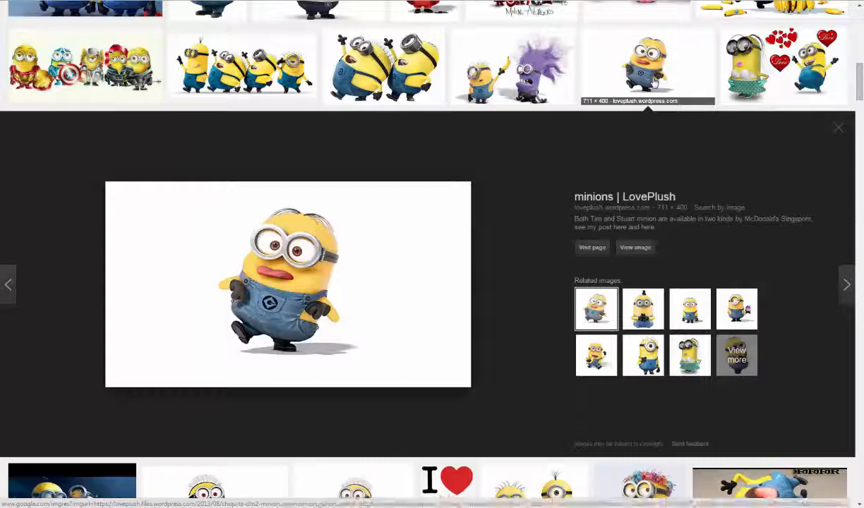
pyautogui.scroll(-3)
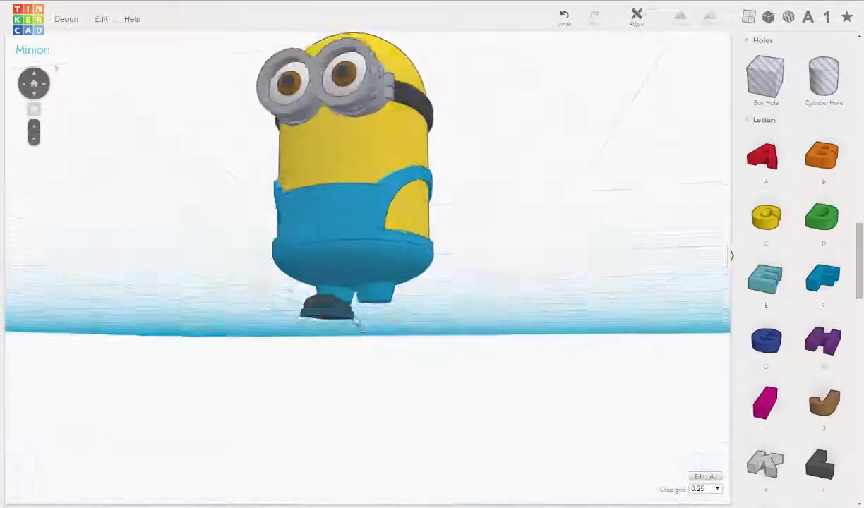
pyautogui.moveTo(346, 176); pyautogui.dragTo(432, 371)
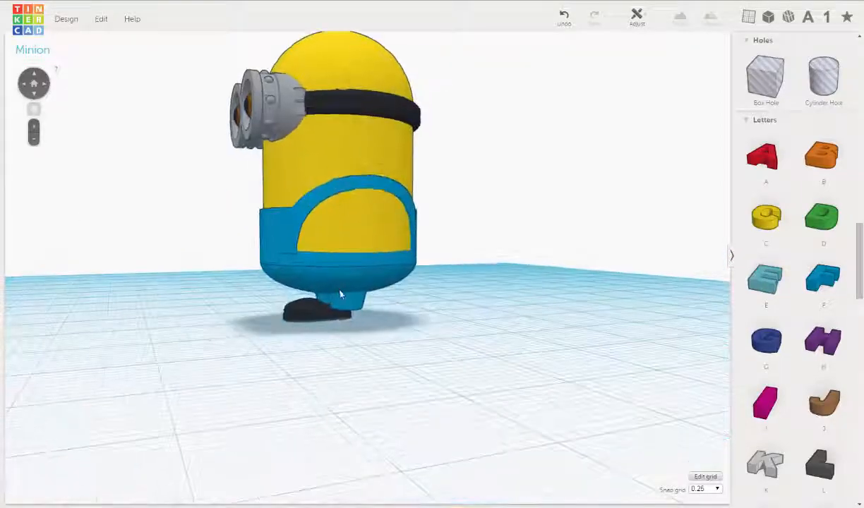
pyautogui.moveTo(339, 293); pyautogui.dragTo(459, 303)
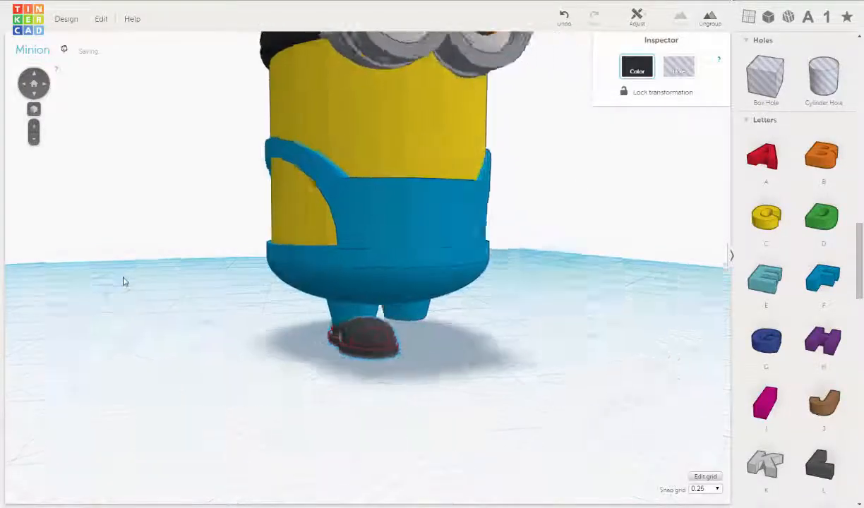
# Step: Duplicate the black shoe and slide the copy toward the right leg on a coarser snap grid
pyautogui.click(101, 18)
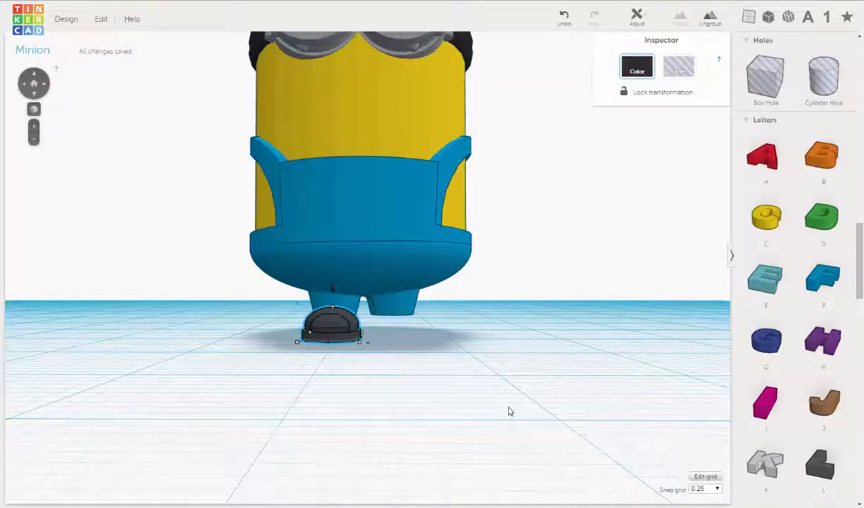
pyautogui.click(706, 489)
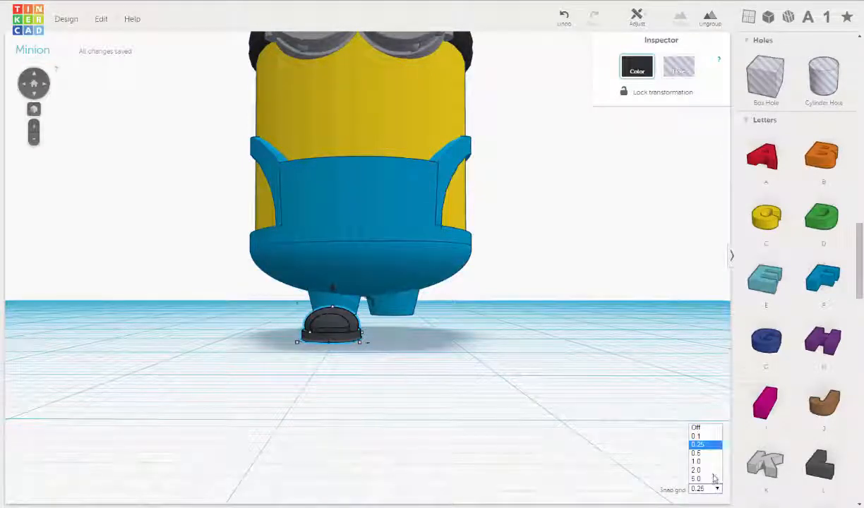
pyautogui.click(697, 462)
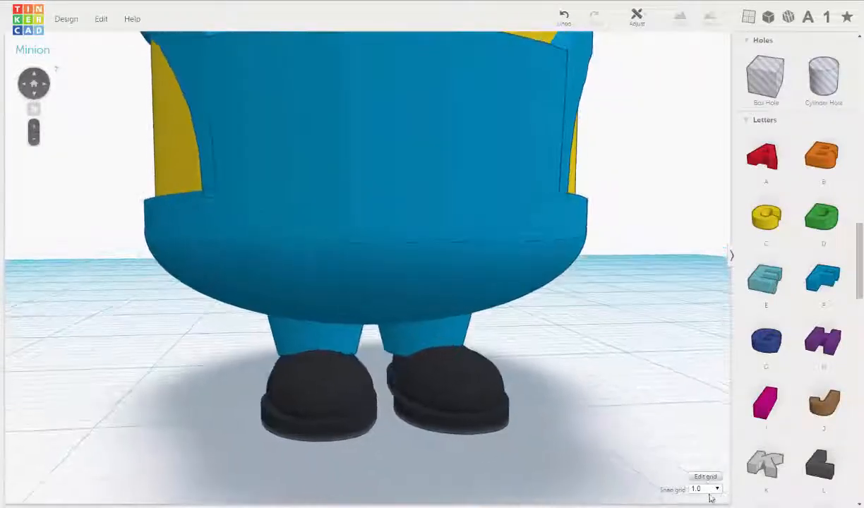
# Step: Fine-tune the second shoe's position under the right leg with a finer snap increment
pyautogui.click(706, 489)
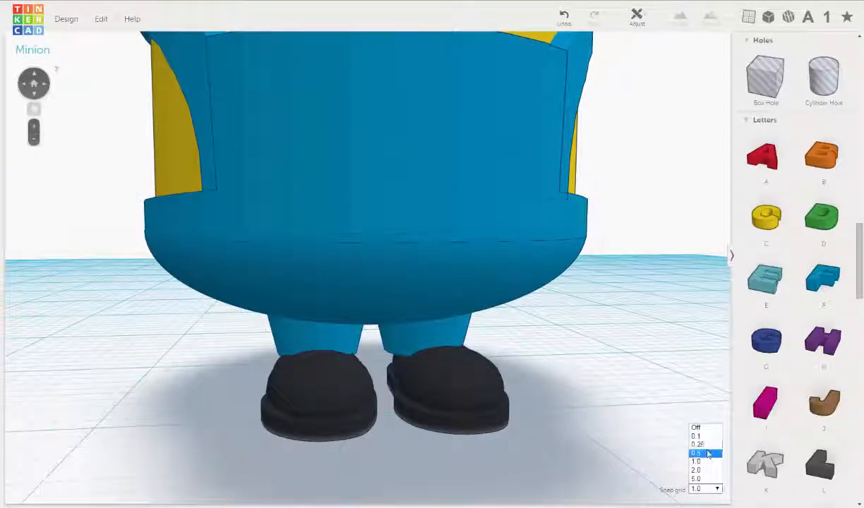
pyautogui.click(697, 444)
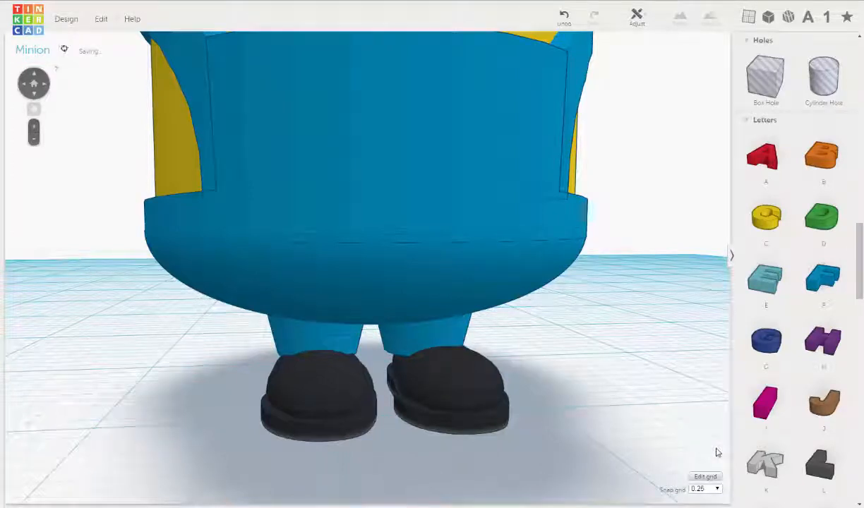
pyautogui.click(449, 385)
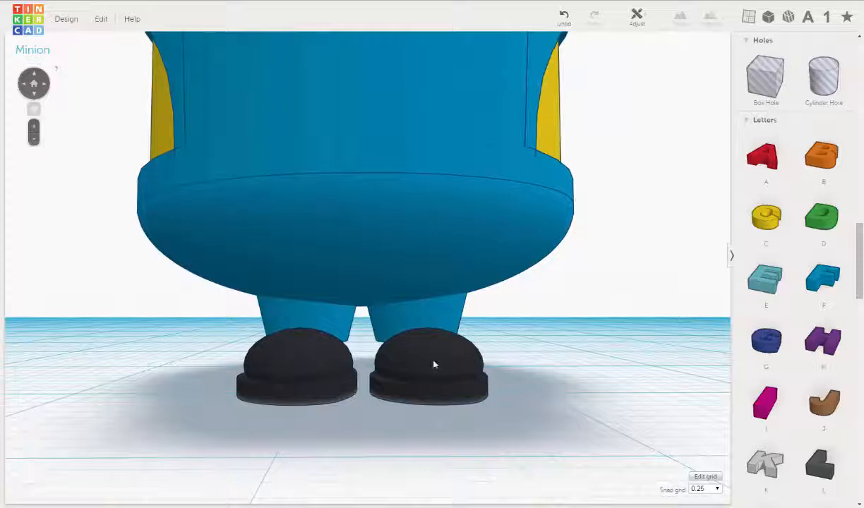
pyautogui.click(430, 363)
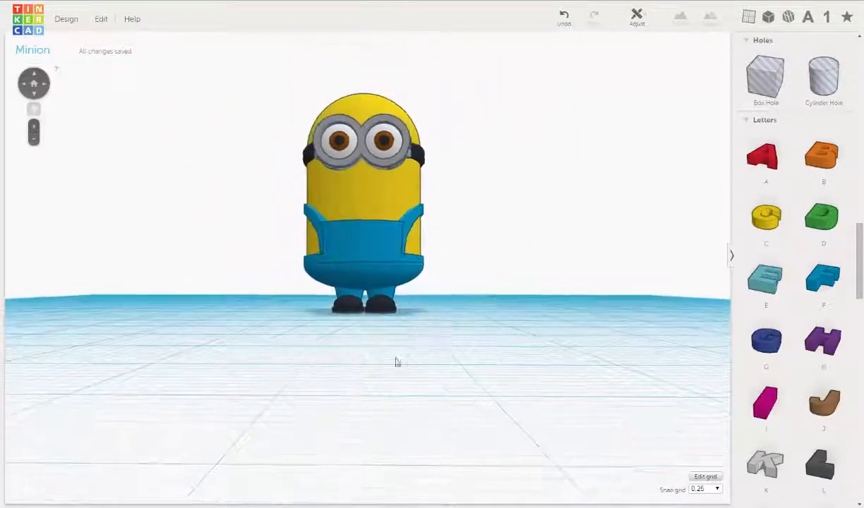
pyautogui.moveTo(395, 360); pyautogui.dragTo(416, 367)
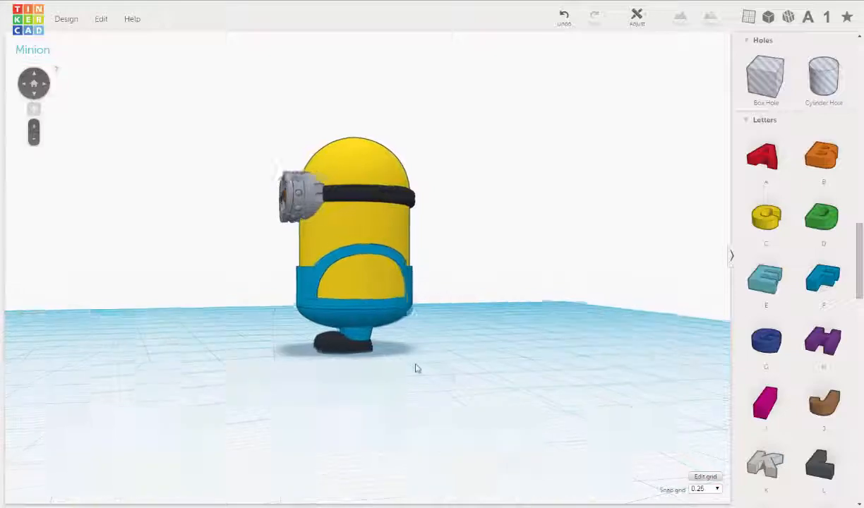
pyautogui.moveTo(417, 367); pyautogui.dragTo(478, 376)
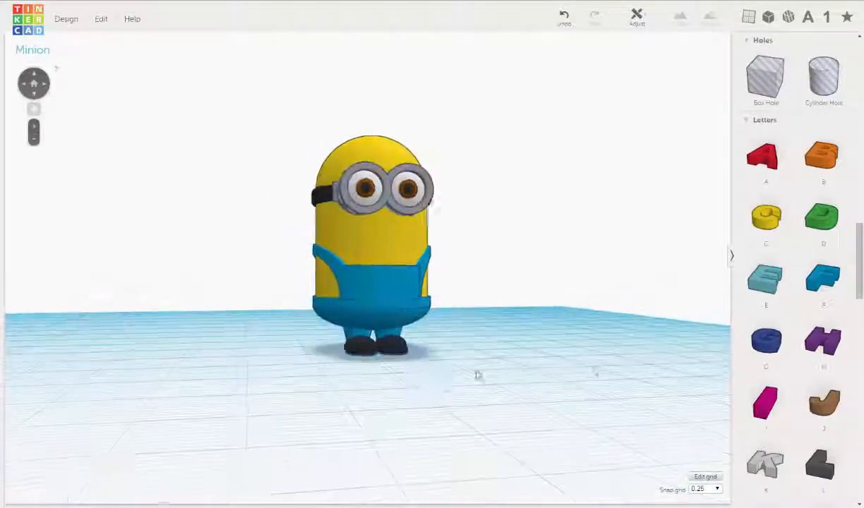